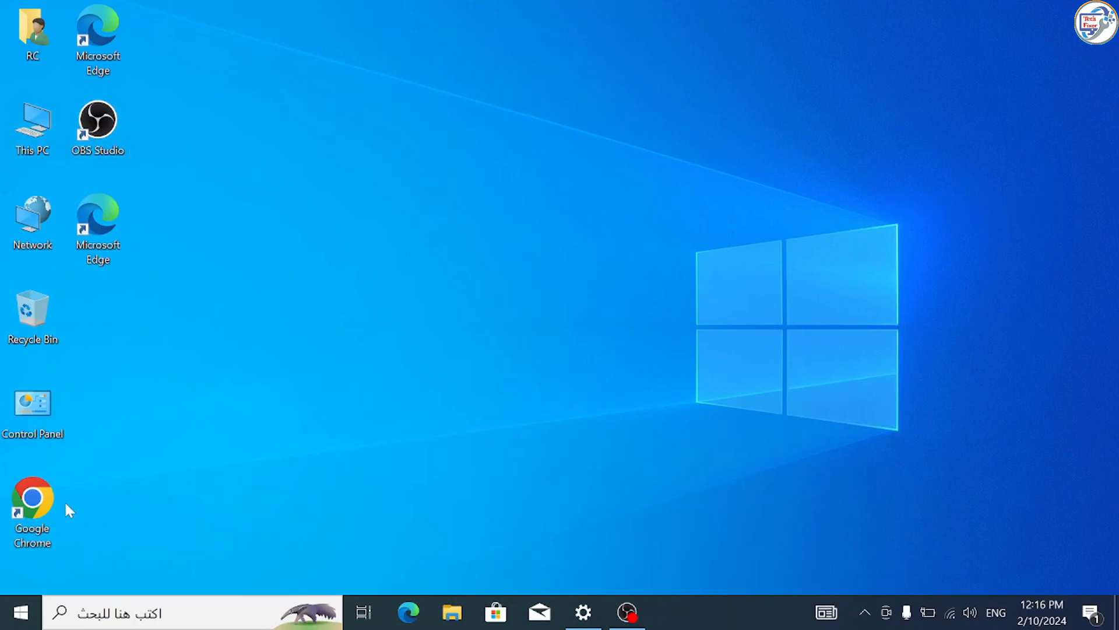
# Step: Launch Google Chrome from its desktop shortcut
pyautogui.doubleClick(32, 496)
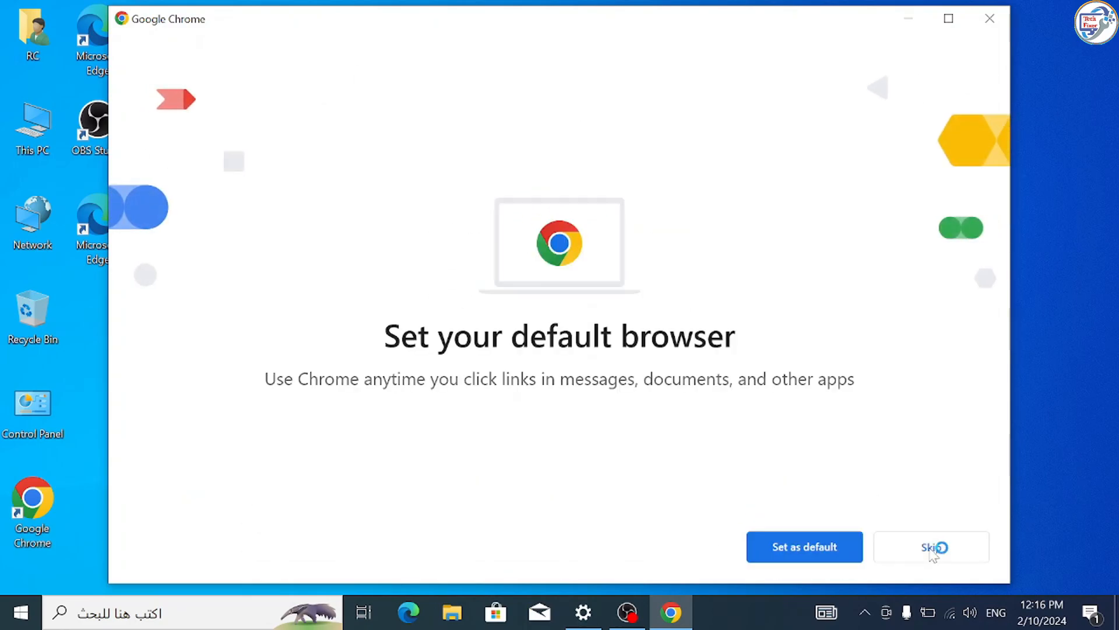
# Step: Skip the default-browser prompt and search Google for 'epson l5190 printer driver'
pyautogui.click(930, 547)
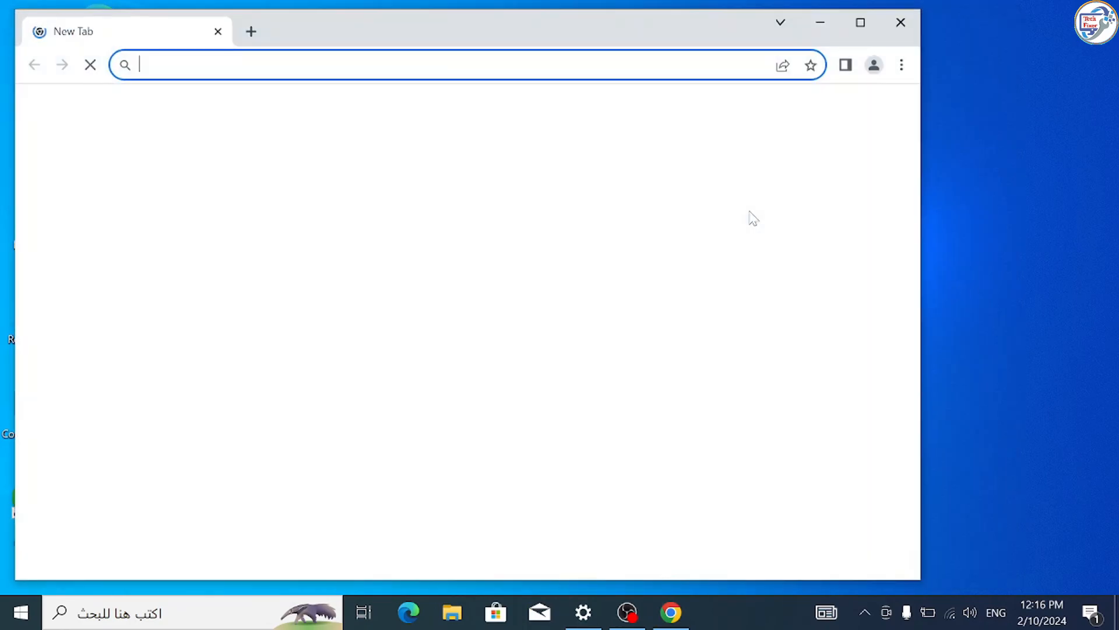
pyautogui.write('epson l5190')
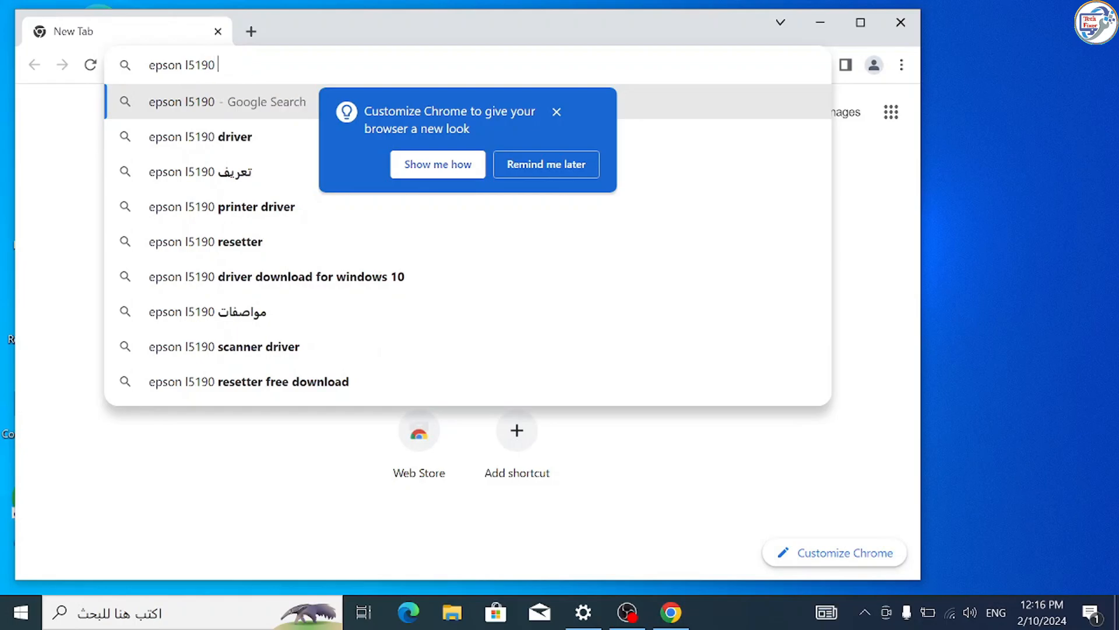
pyautogui.write('printer dru')
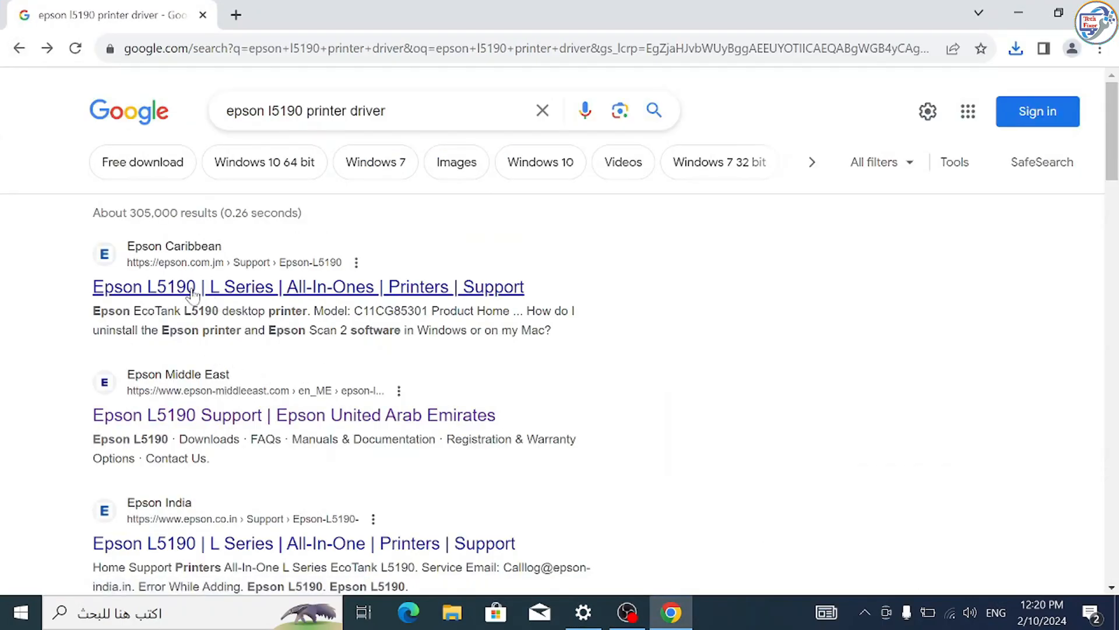
# Step: Open the Epson Caribbean L5190 support page from the search results
pyautogui.click(307, 286)
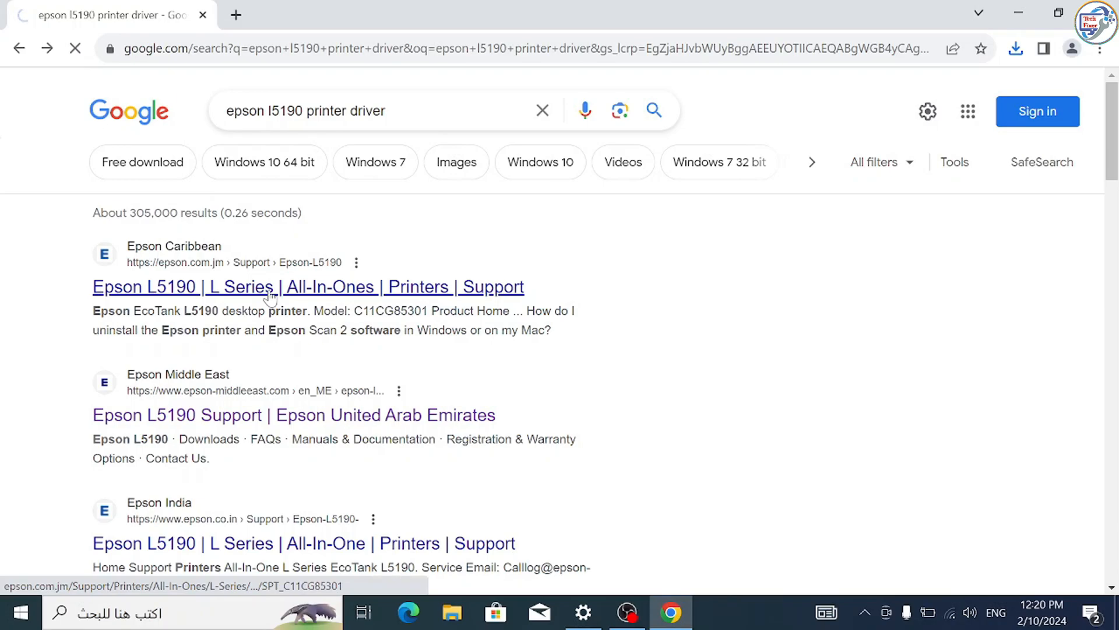
pyautogui.click(308, 287)
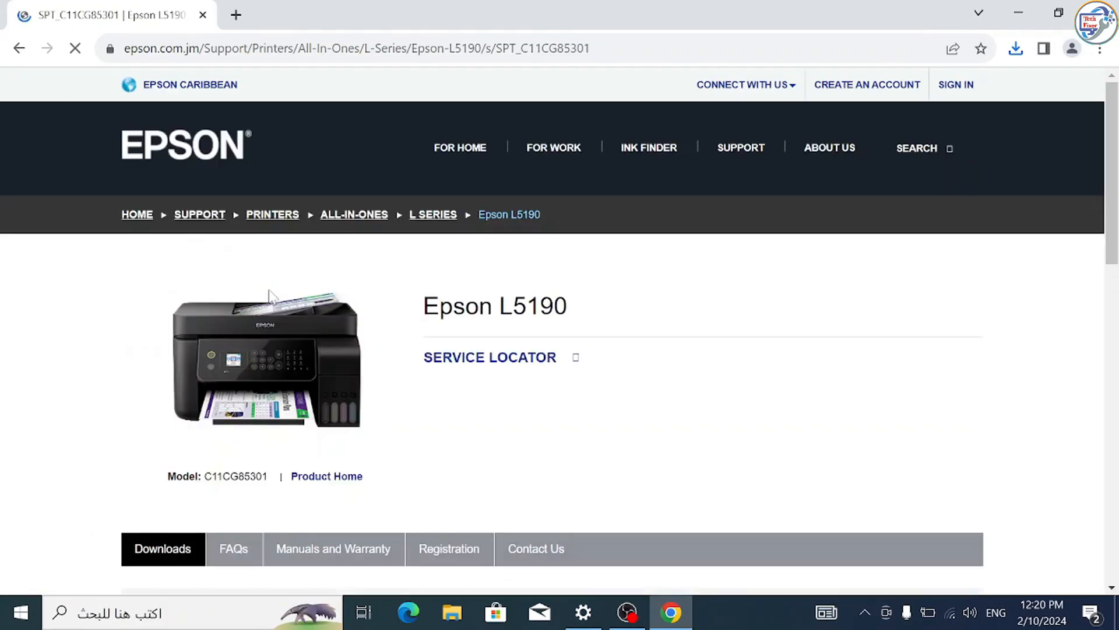
pyautogui.scroll(-3)
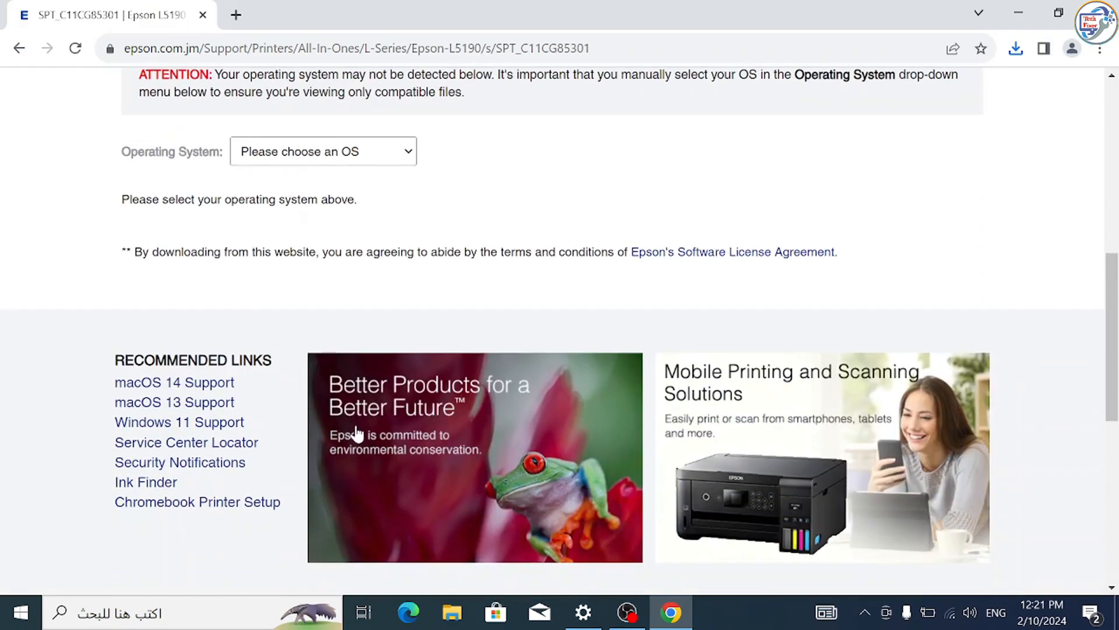
# Step: Filter the L5190 downloads to Windows 10 64-bit
pyautogui.click(322, 150)
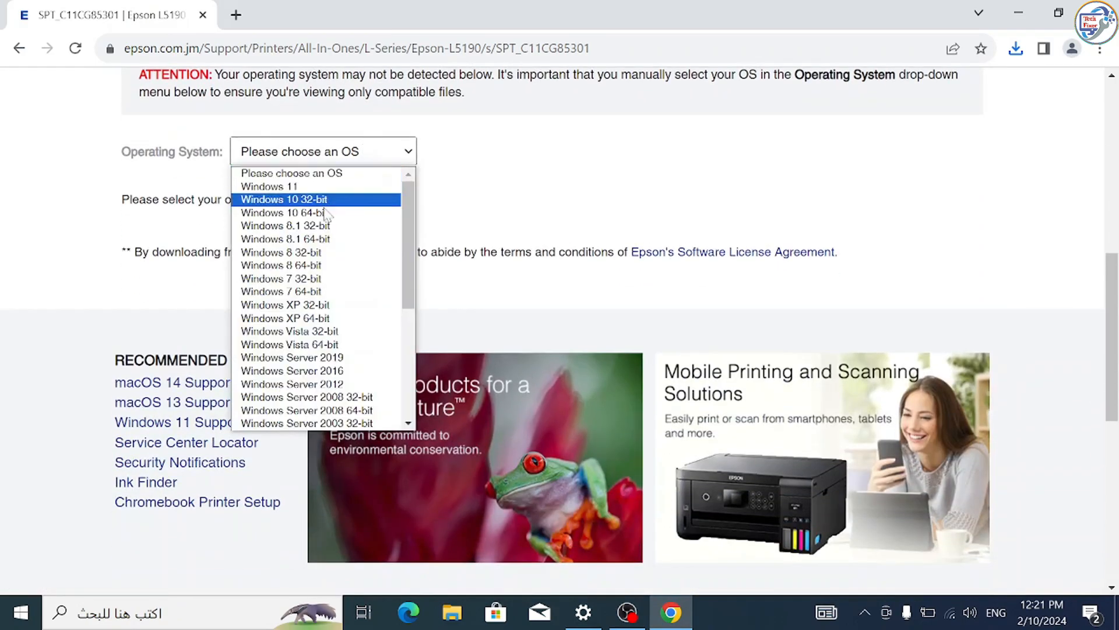
pyautogui.moveTo(300, 279)
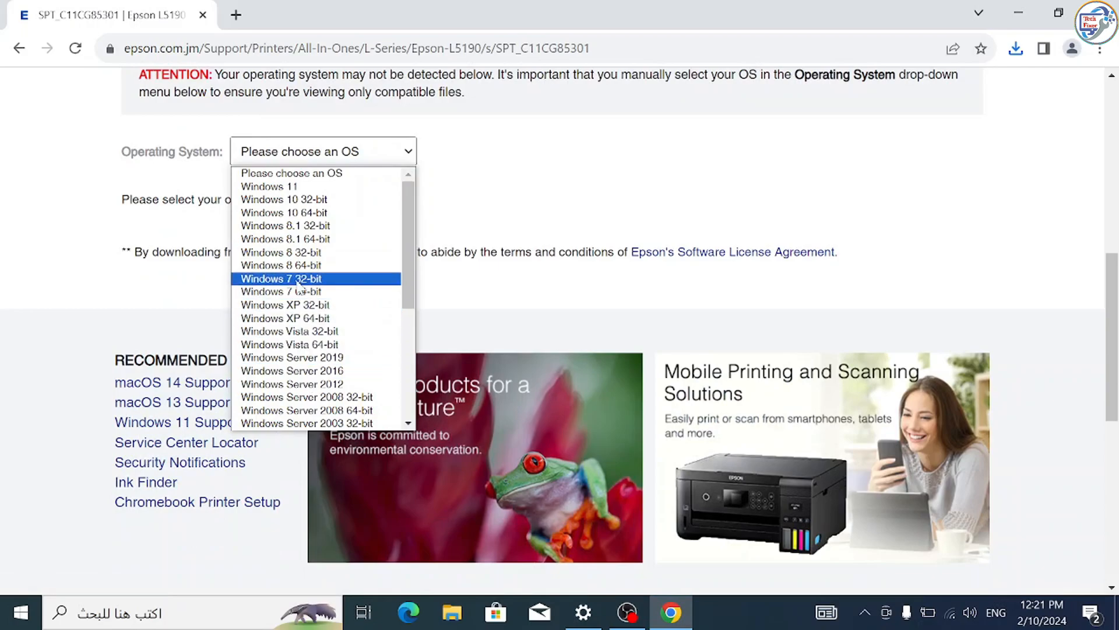
pyautogui.click(284, 212)
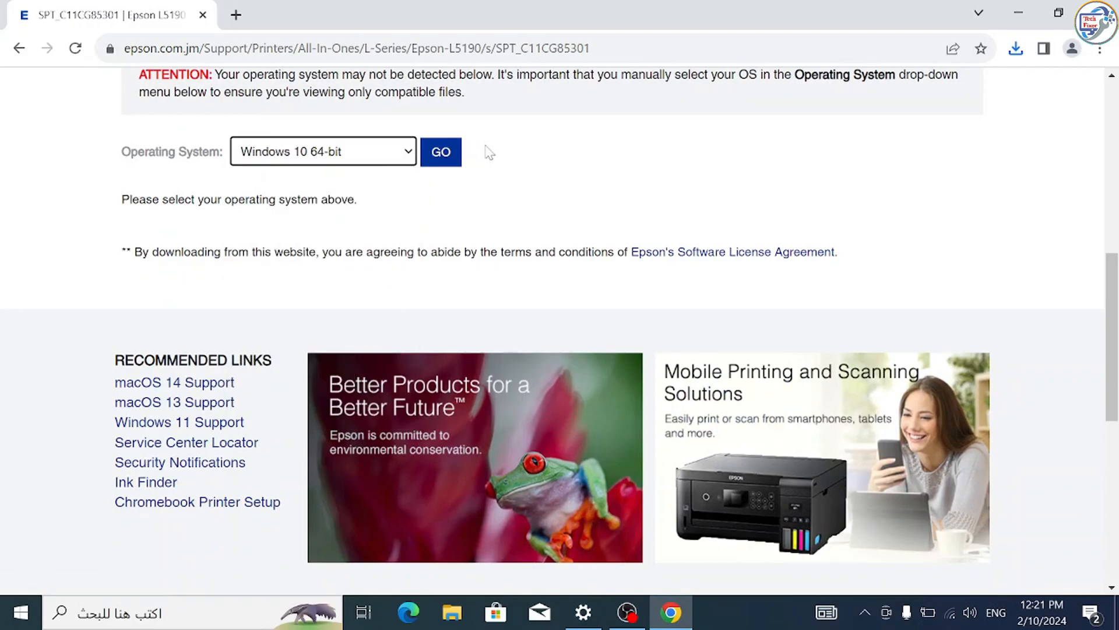
pyautogui.click(441, 151)
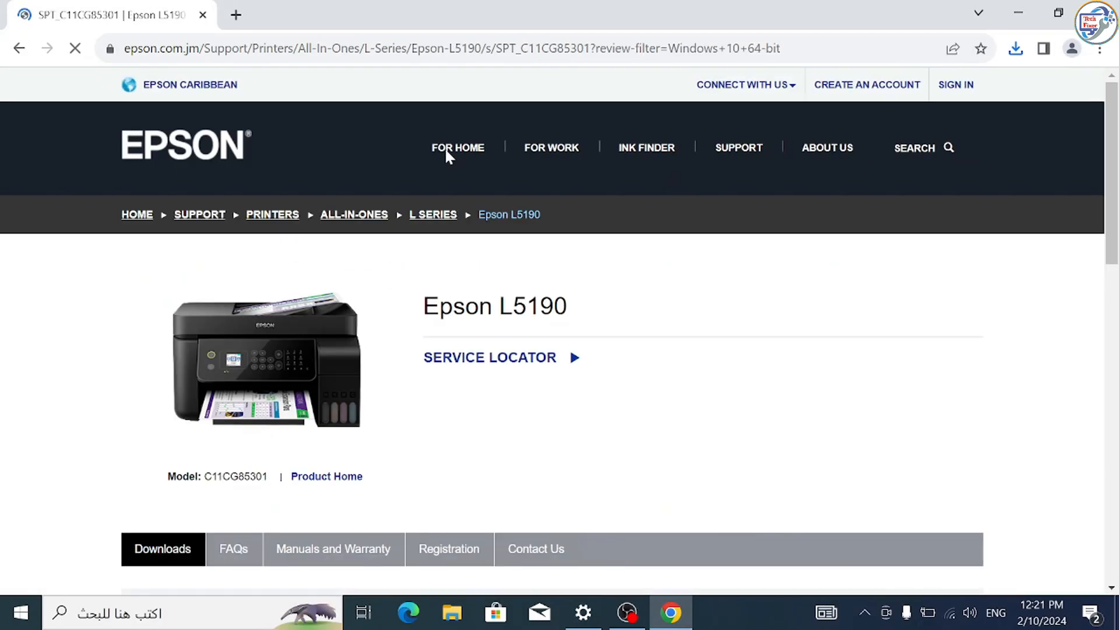
pyautogui.scroll(-3)
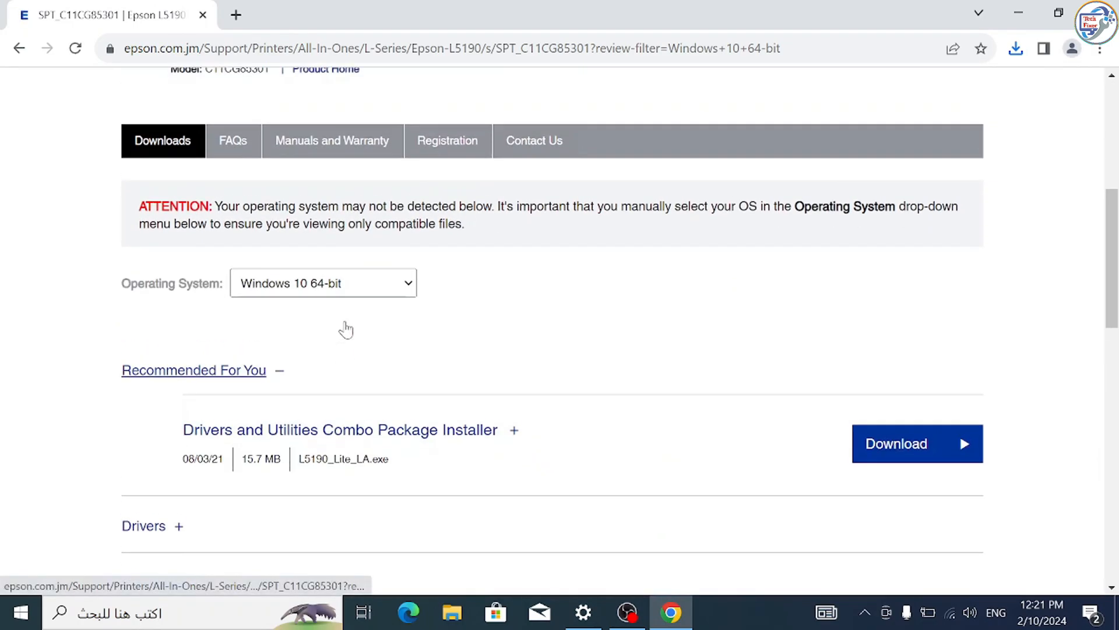
pyautogui.scroll(-3)
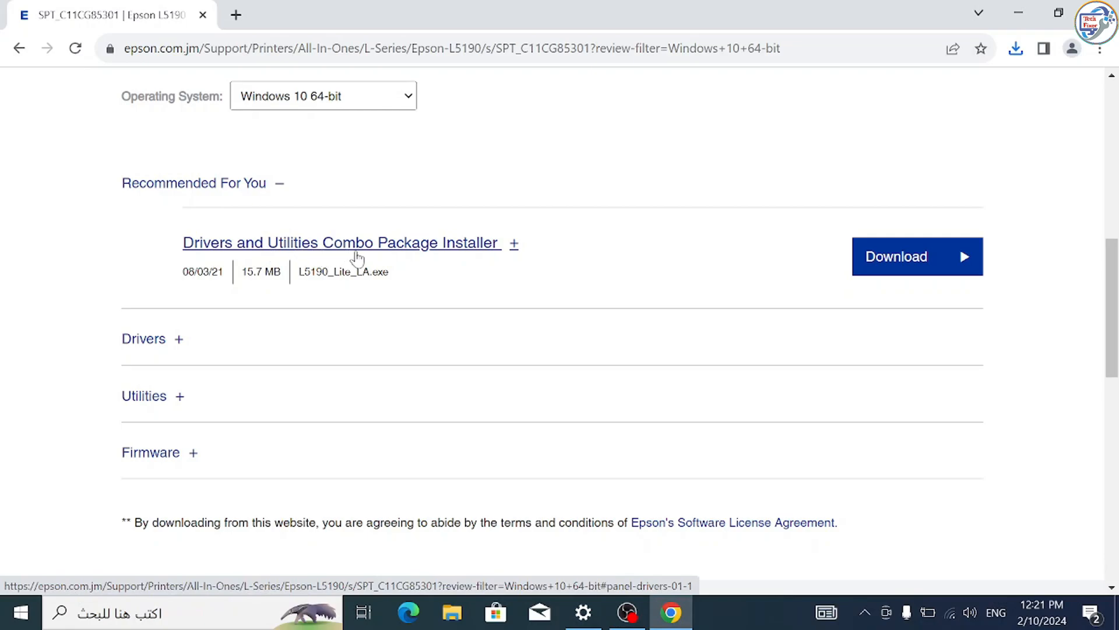
# Step: Download and run the Drivers and Utilities Combo Package Installer, dismissing its notice
pyautogui.click(916, 256)
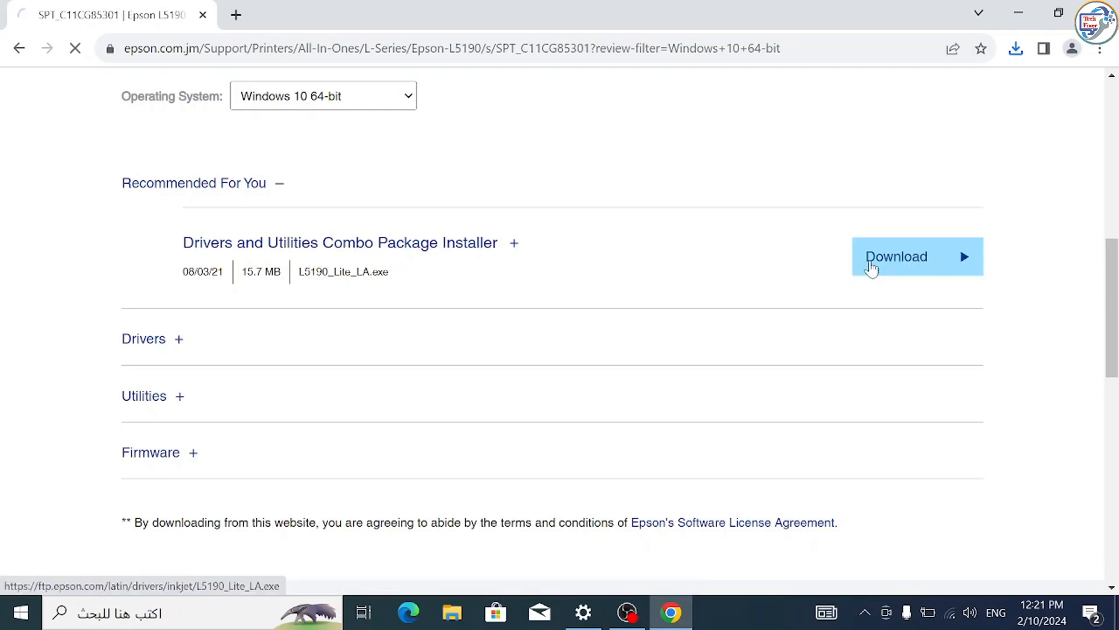
pyautogui.click(895, 257)
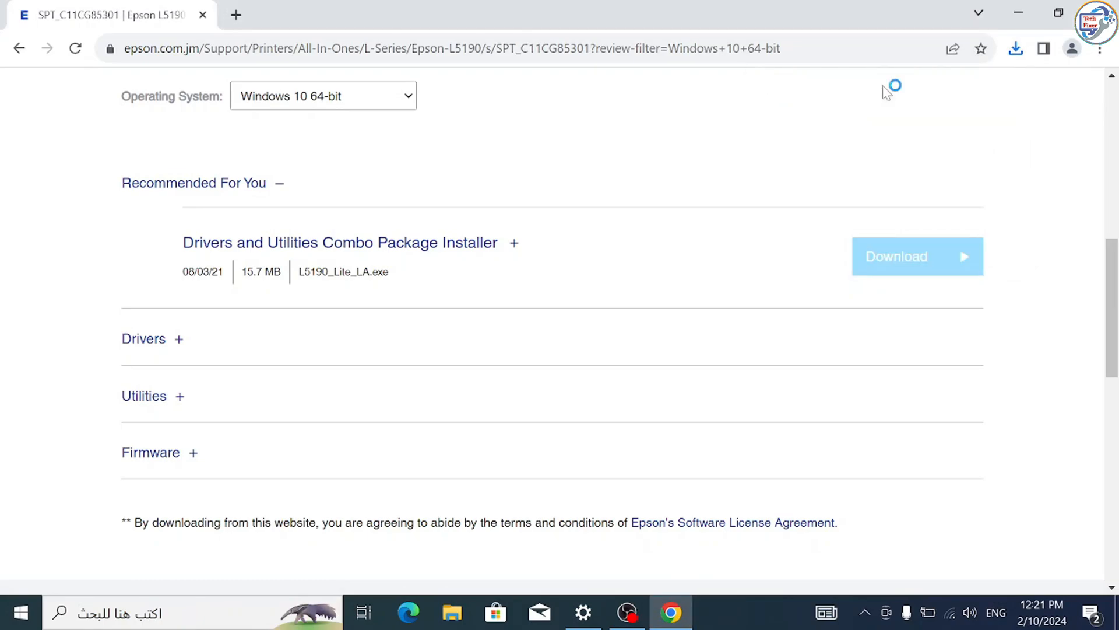
pyautogui.click(916, 257)
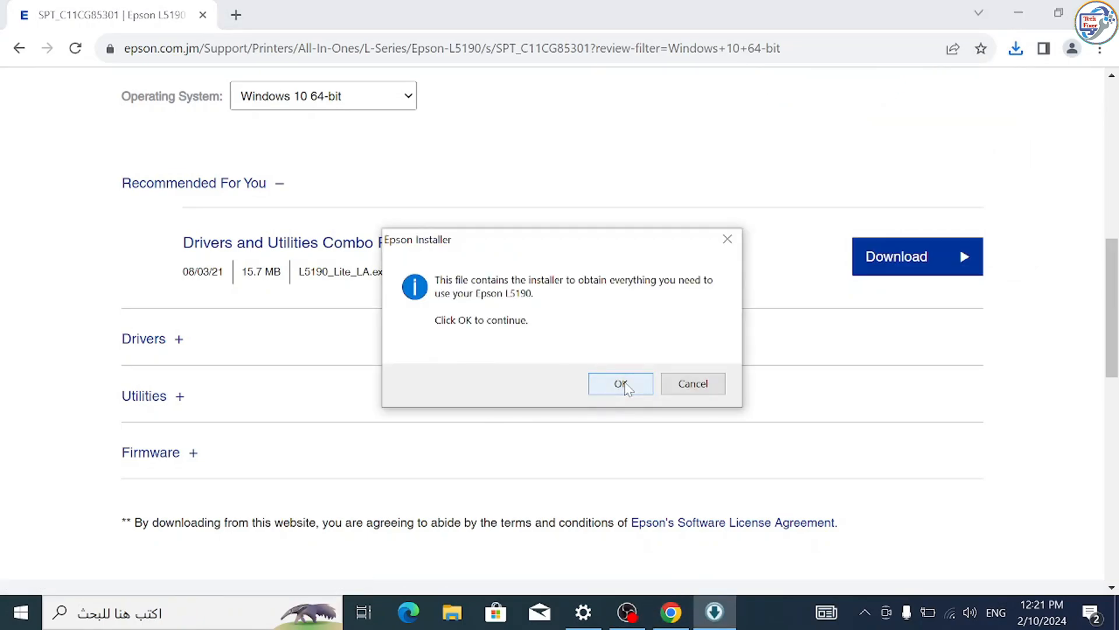
pyautogui.click(619, 384)
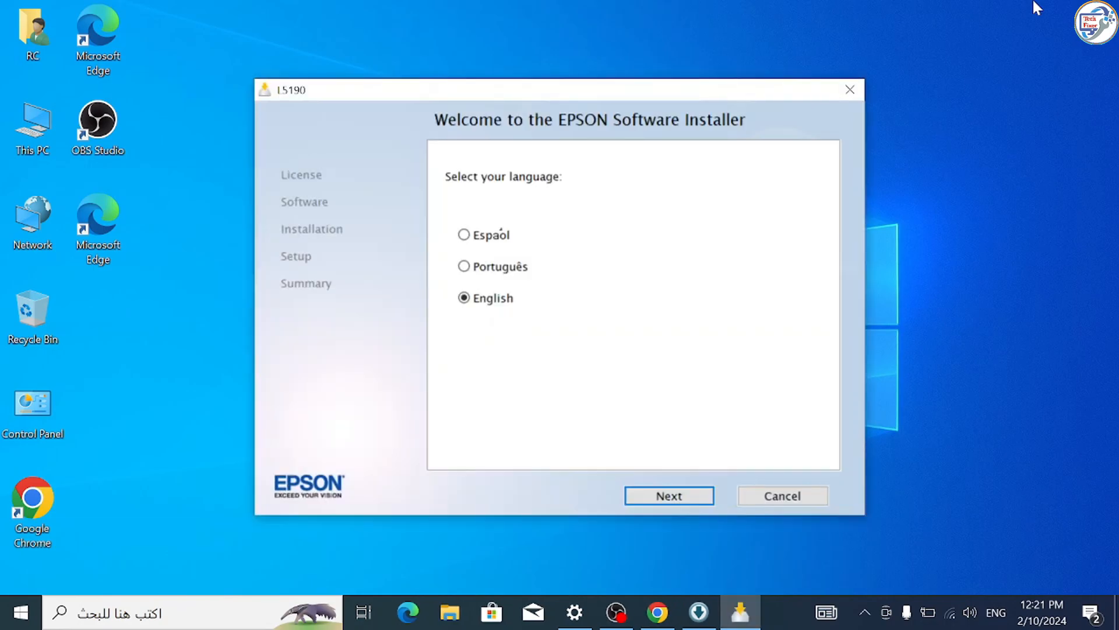
# Step: Keep English as the installer language and accept the license agreement
pyautogui.click(668, 496)
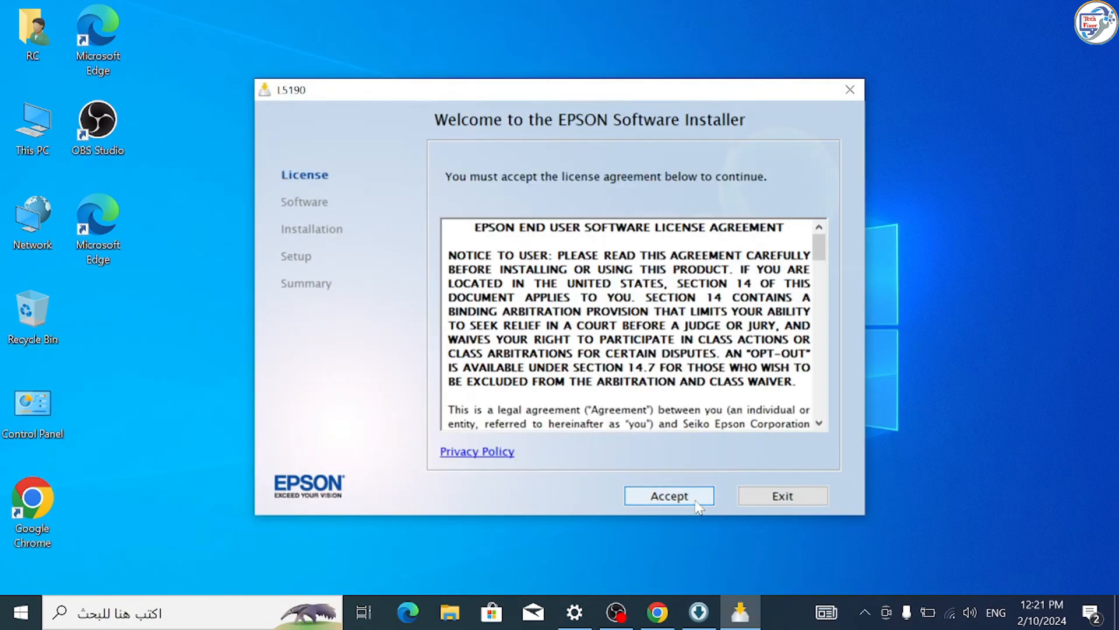
pyautogui.click(668, 495)
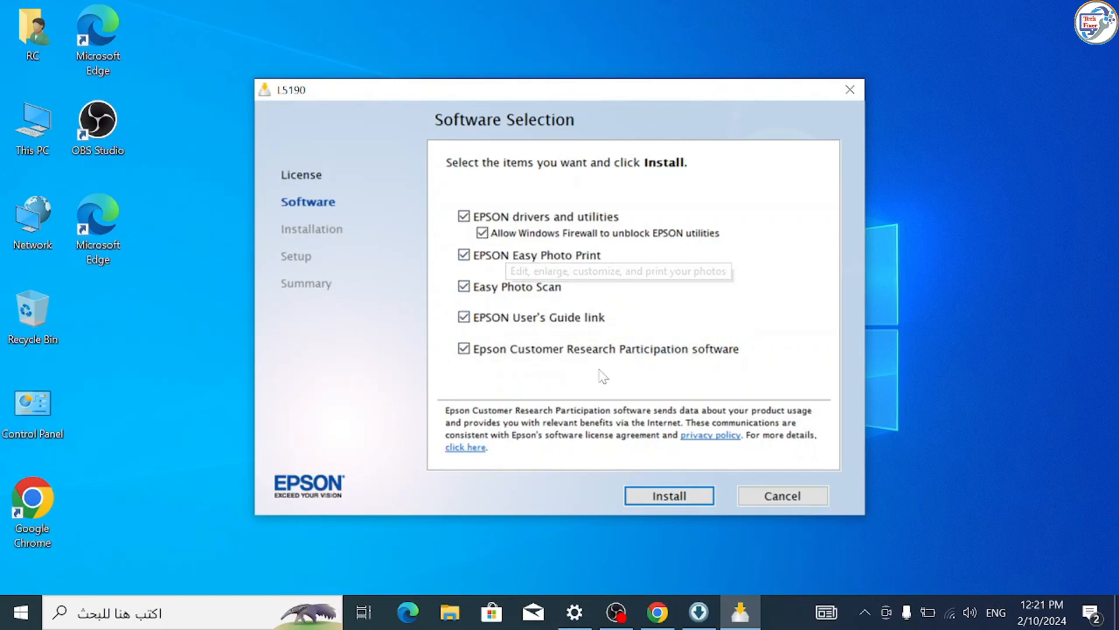
# Step: Install all checked Epson software items with their default selection
pyautogui.click(668, 496)
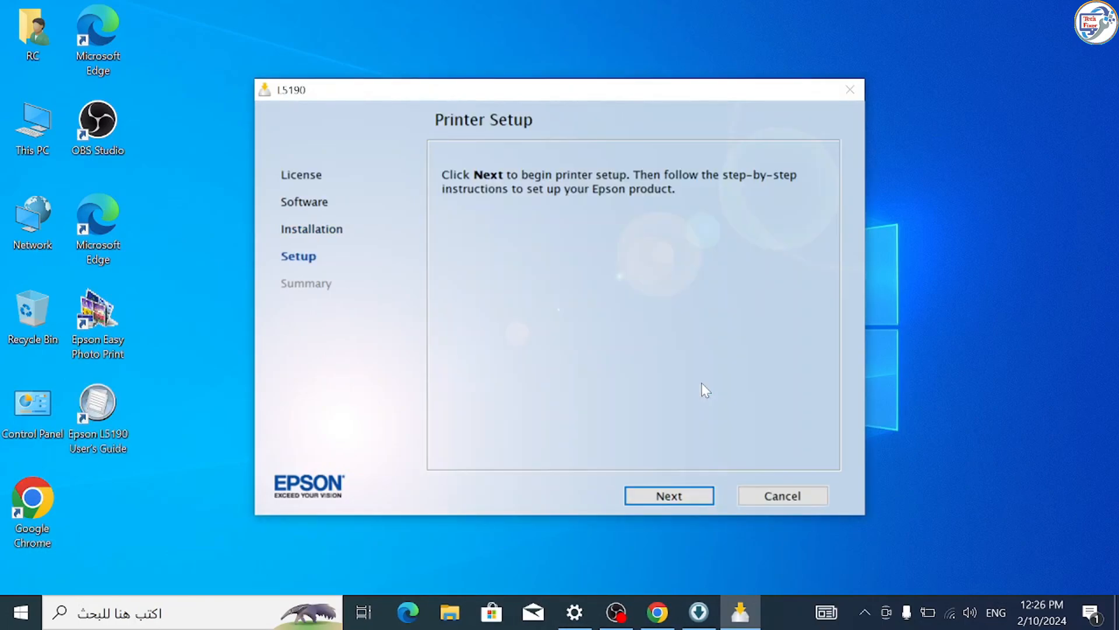
pyautogui.moveTo(669, 495)
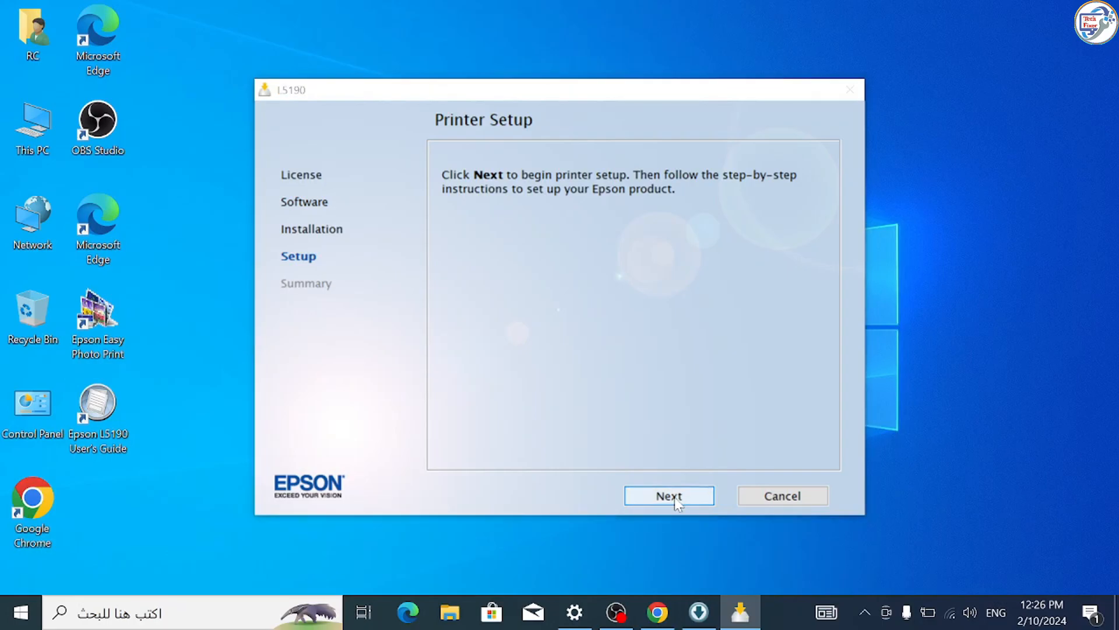
# Step: Choose a direct USB connection for the printer setup
pyautogui.click(668, 495)
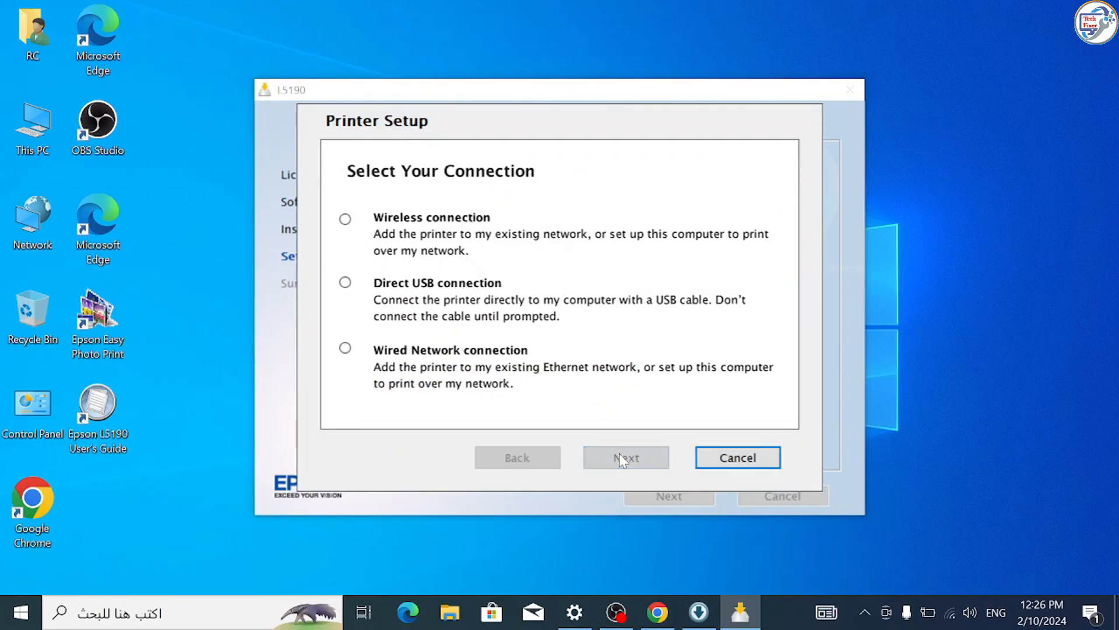
pyautogui.click(345, 219)
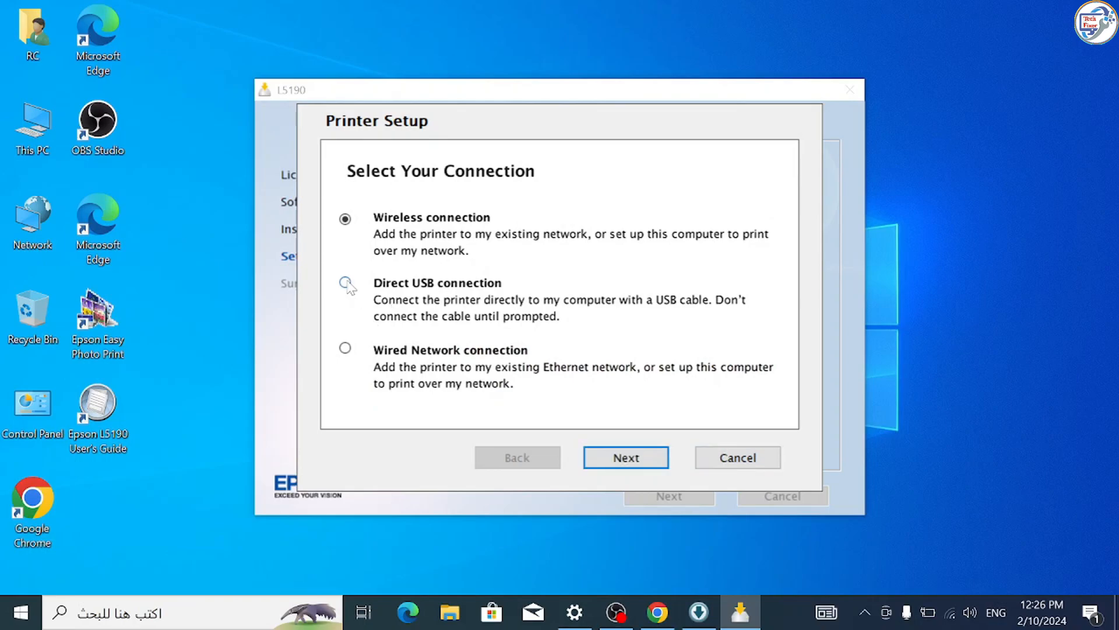
pyautogui.click(345, 282)
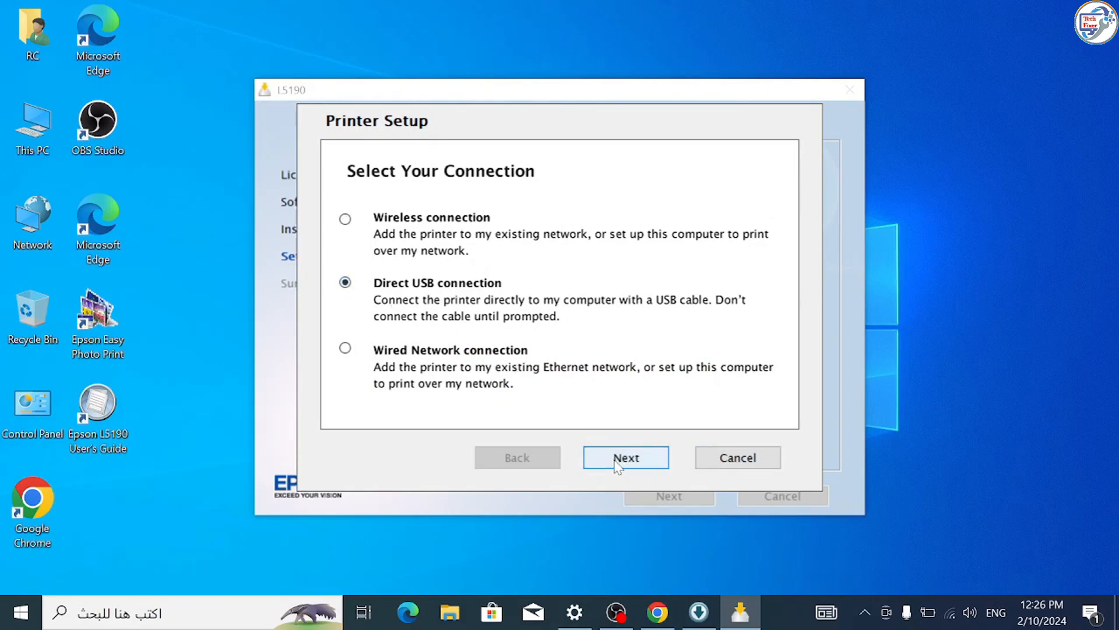
pyautogui.click(624, 457)
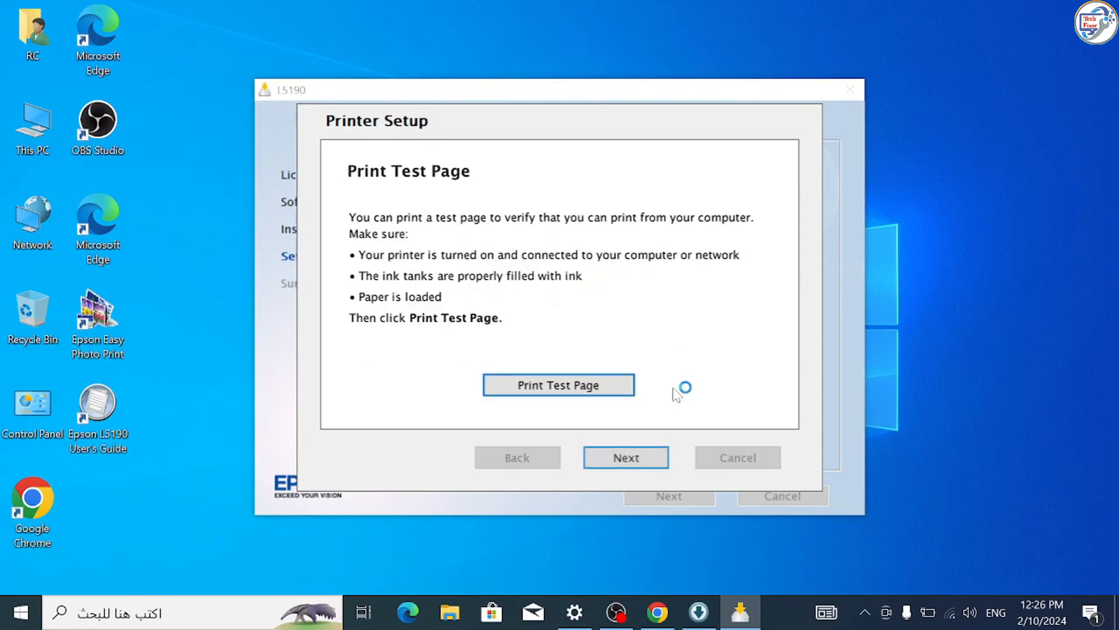
# Step: Skip the test page, choose No for fax setup, and launch Product Registration
pyautogui.click(625, 457)
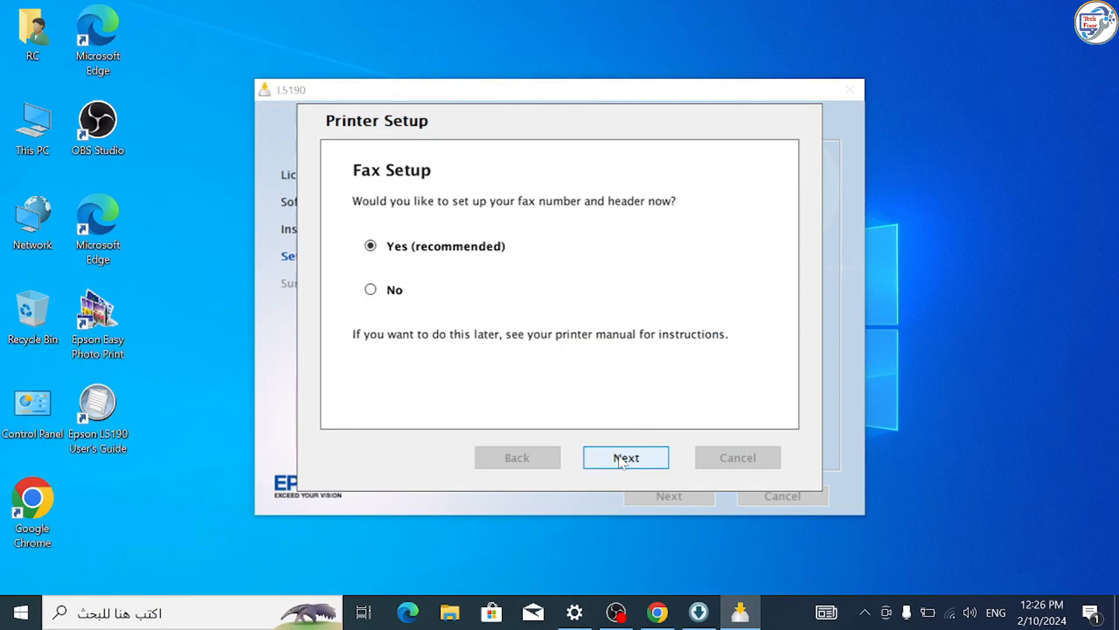
pyautogui.click(371, 289)
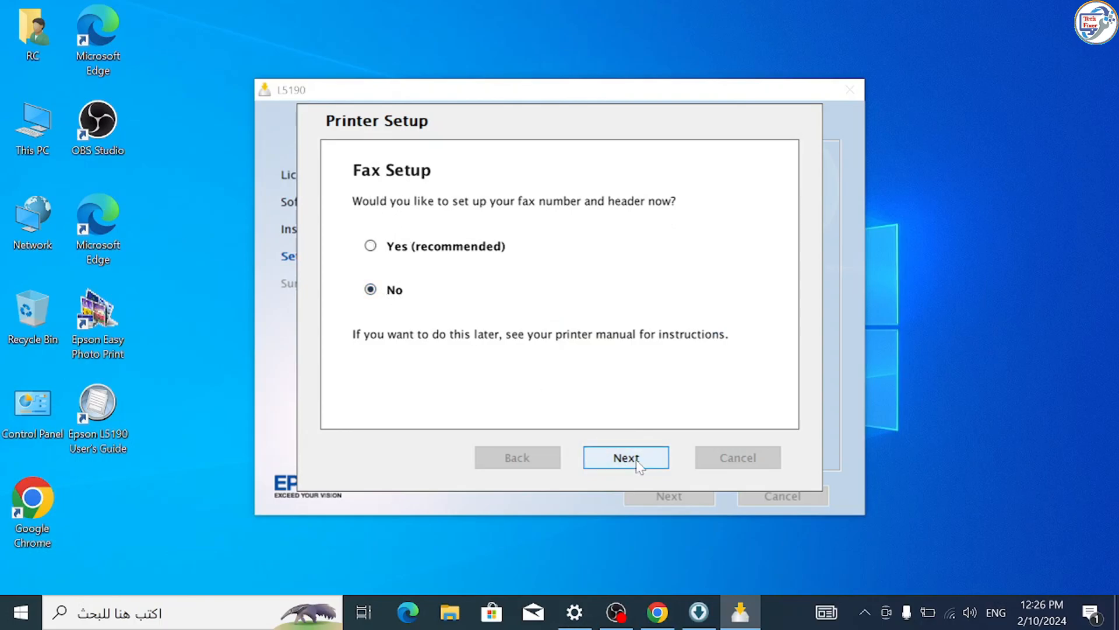
pyautogui.click(625, 457)
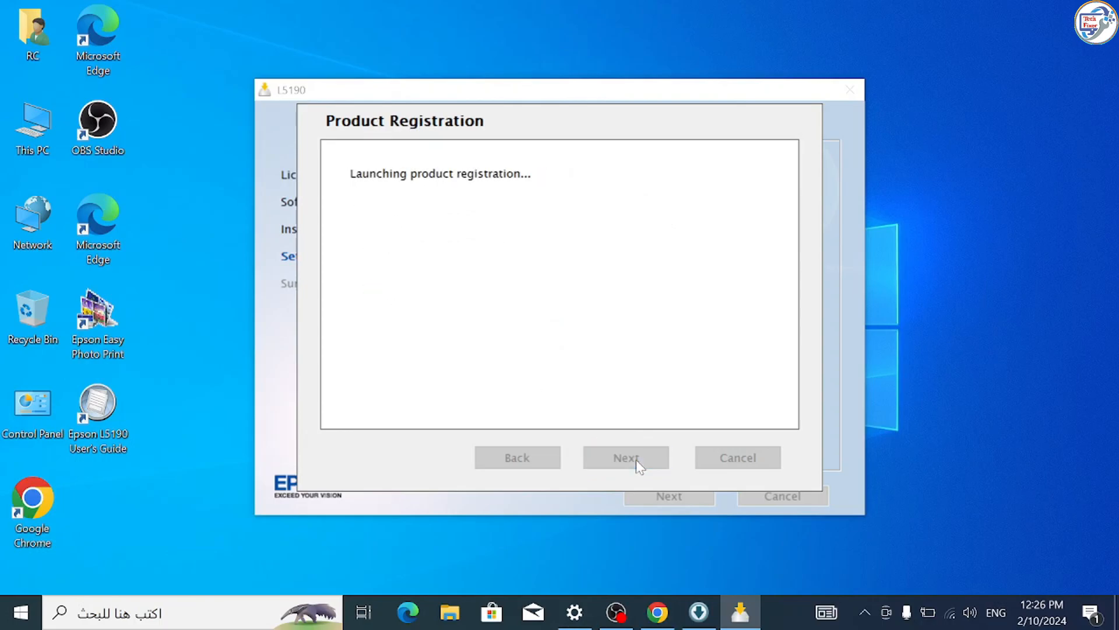
pyautogui.click(625, 457)
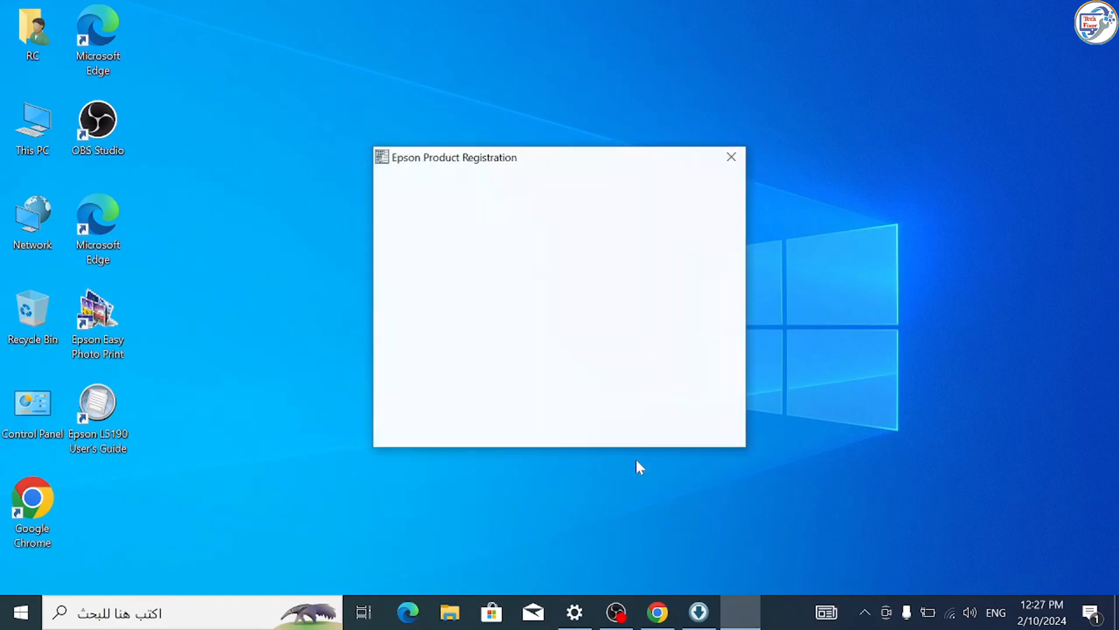